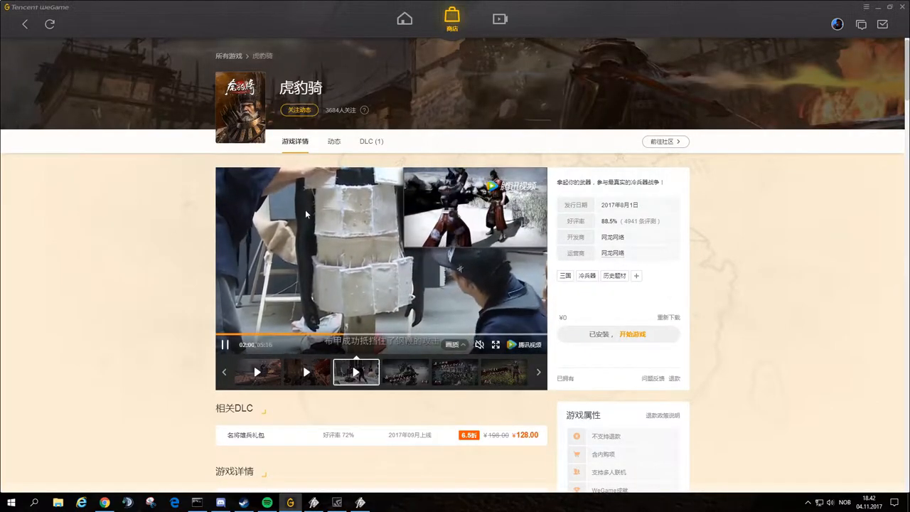
# - Scroll through the 虎豹骑 store details and open the 名将雄兵礼包 DLC store page
pyautogui.scroll(-3)
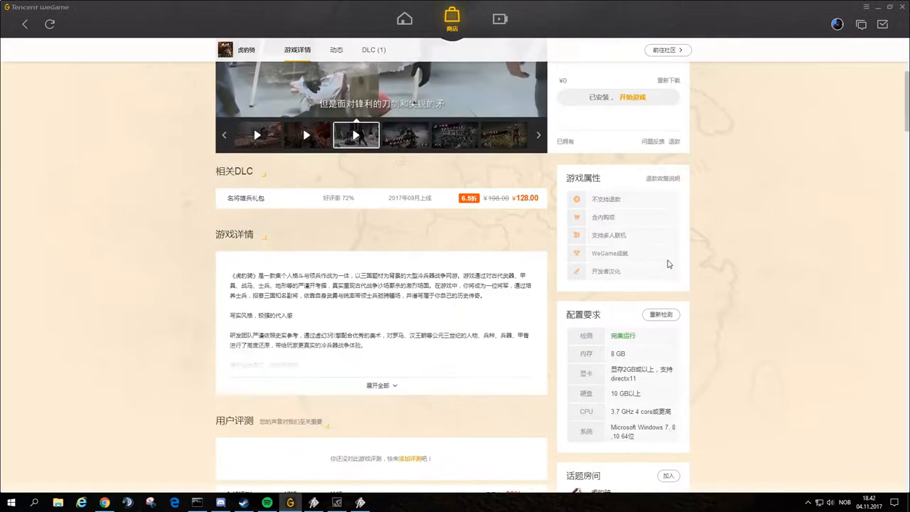
pyautogui.scroll(-3)
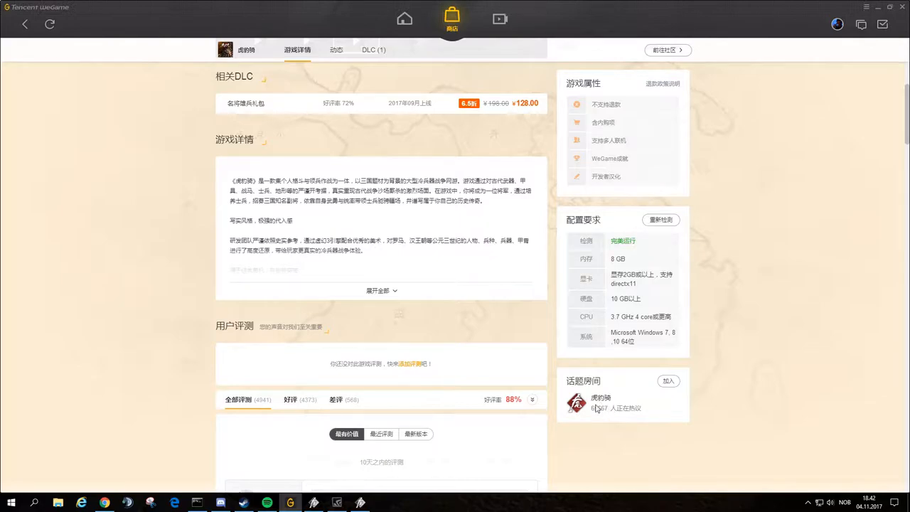
pyautogui.moveTo(626, 411)
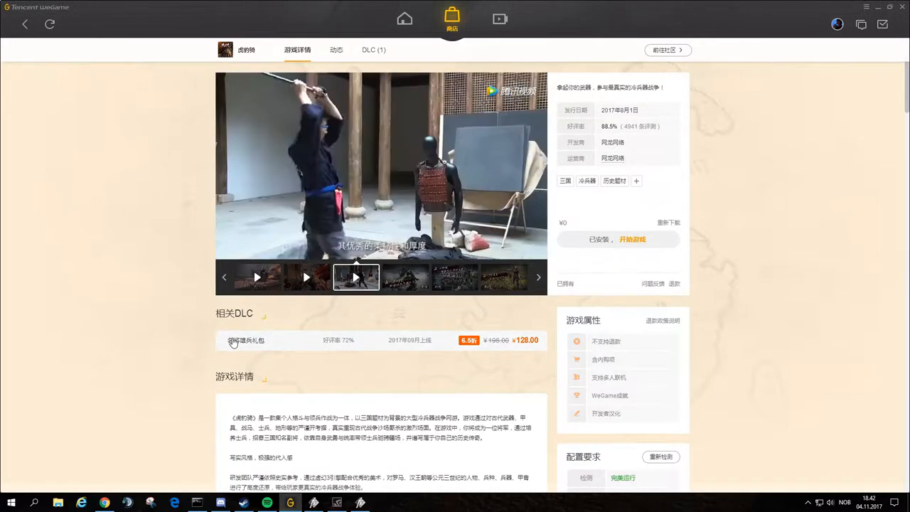
pyautogui.click(247, 340)
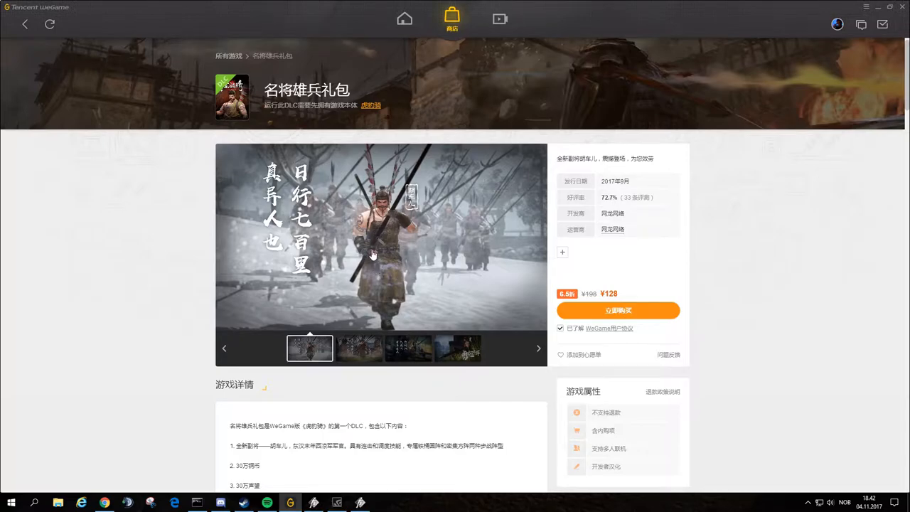
# - Cycle through several promotional screenshots of the 名将雄兵礼包 DLC in the media viewer
pyautogui.click(359, 347)
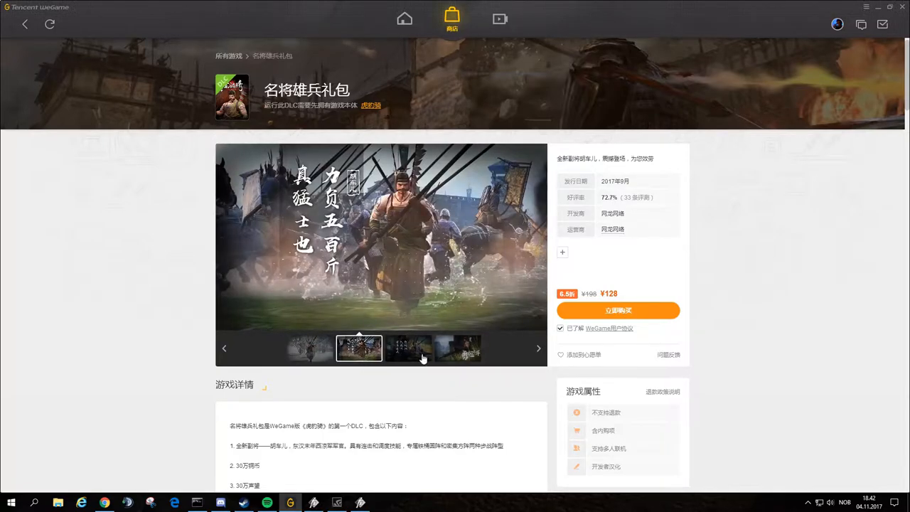
pyautogui.click(459, 349)
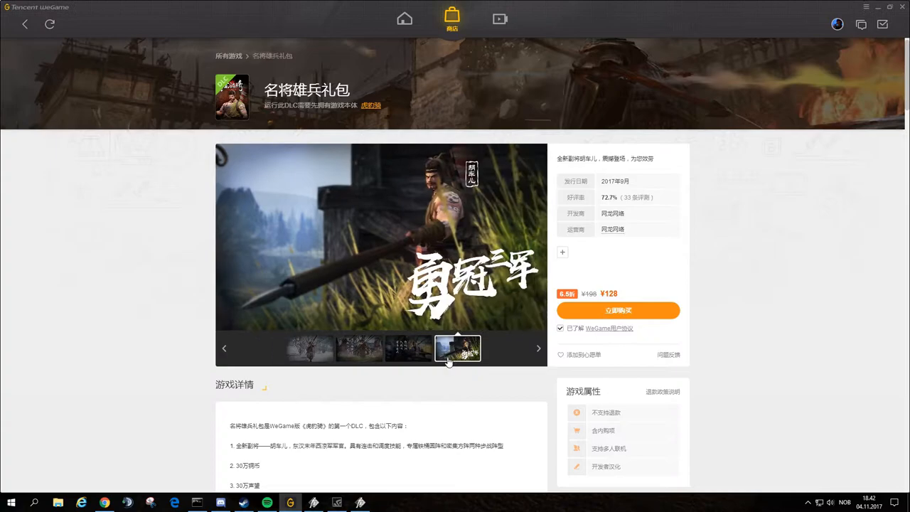
pyautogui.click(311, 348)
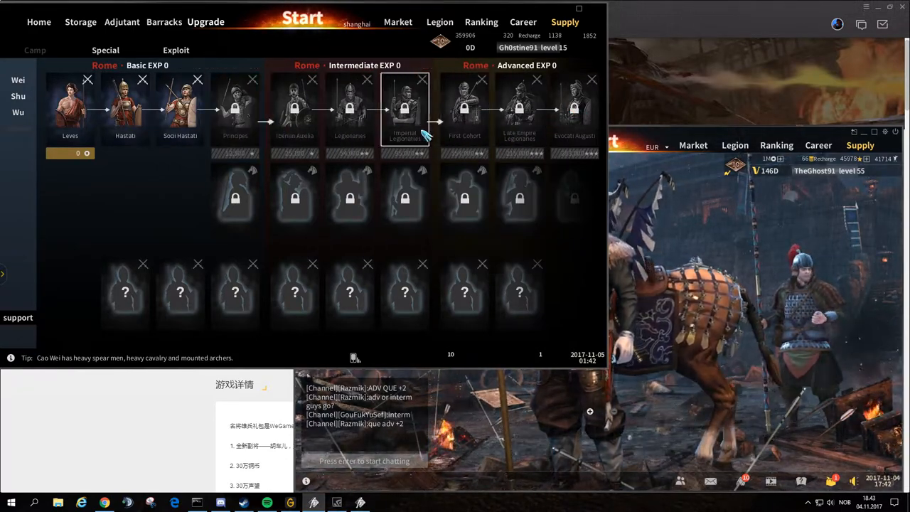
# - Show the Chinese client's Storage with the character's bandage, horse and item inventory
pyautogui.click(126, 106)
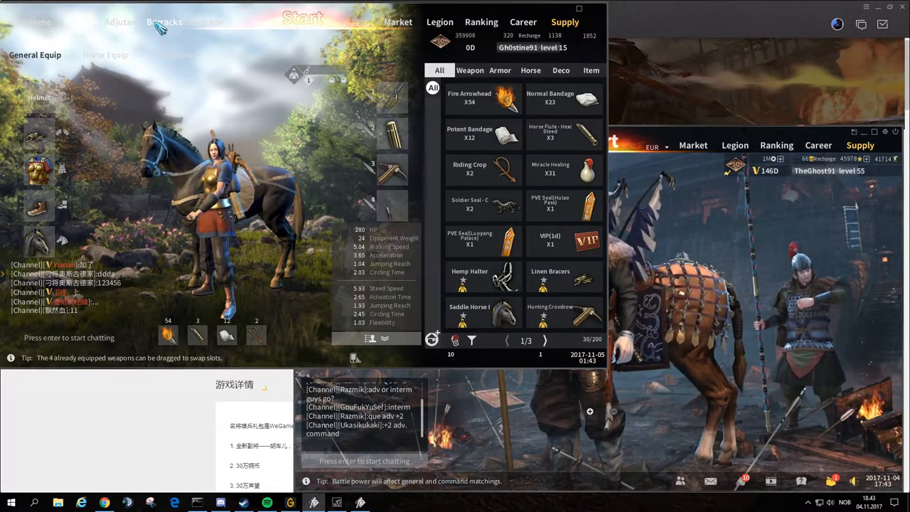
# - Show the Shu equipment (Exploit) upgrade tree in the Chinese client
pyautogui.click(165, 21)
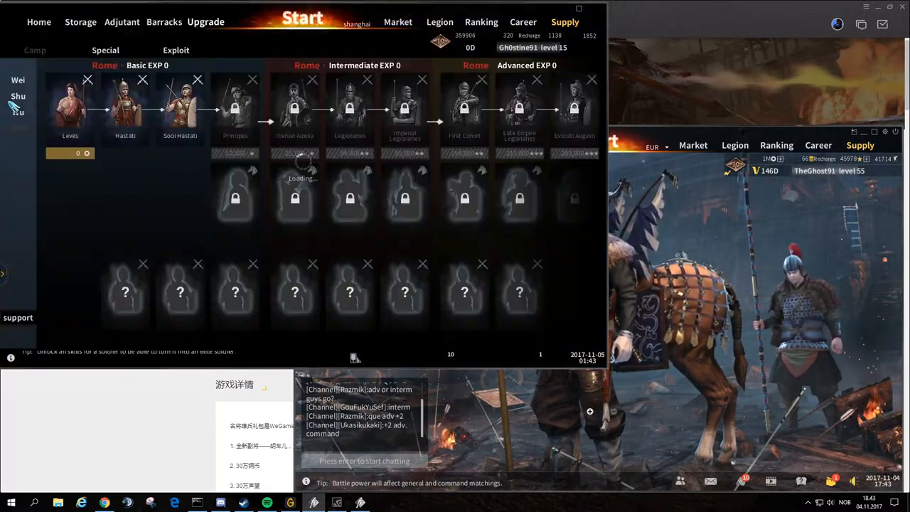
pyautogui.click(17, 80)
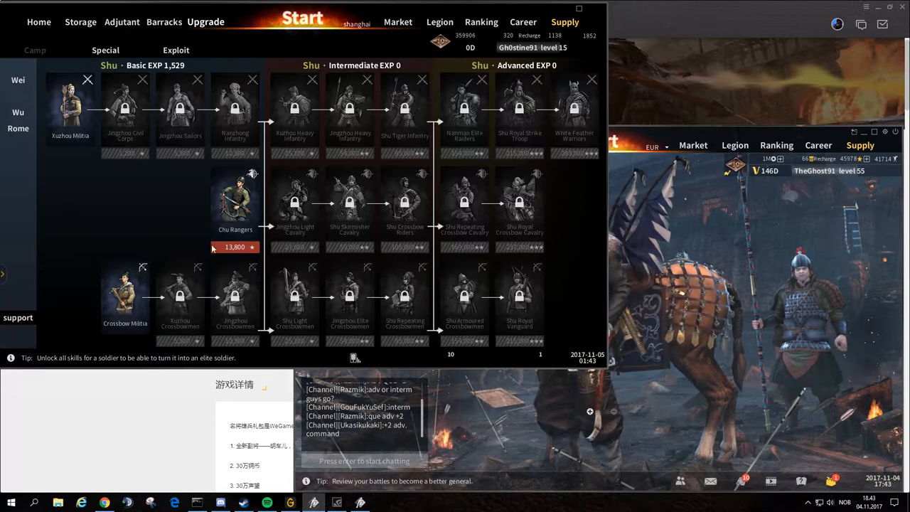
pyautogui.click(17, 112)
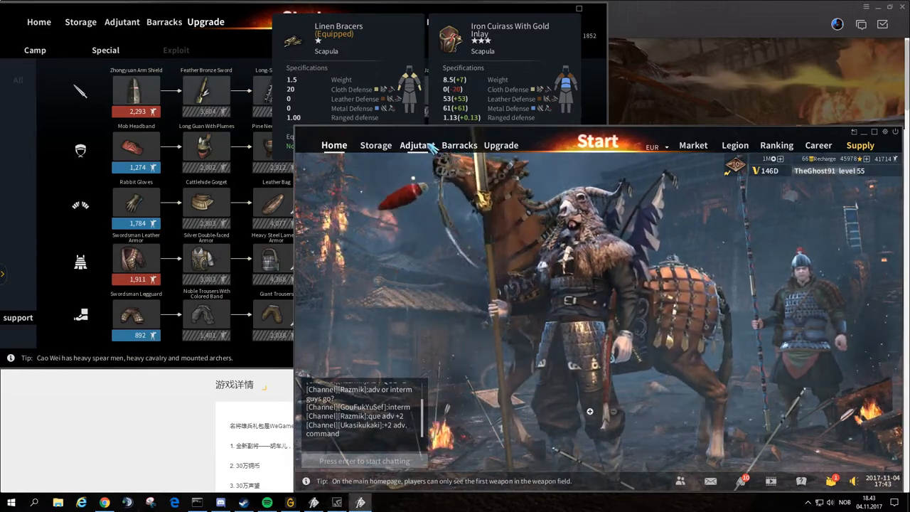
# - Show the matching equipment upgrade tree in the European client via Upgrade > Exploit
pyautogui.click(501, 145)
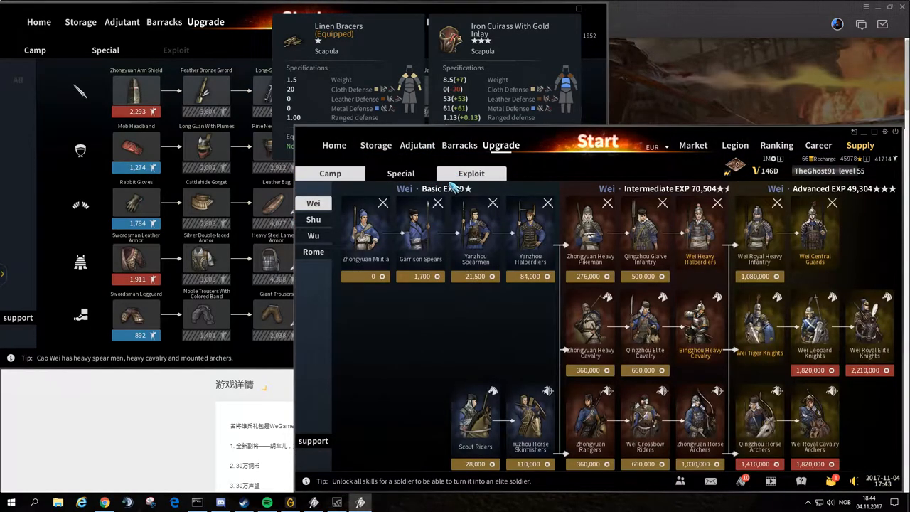
pyautogui.click(473, 173)
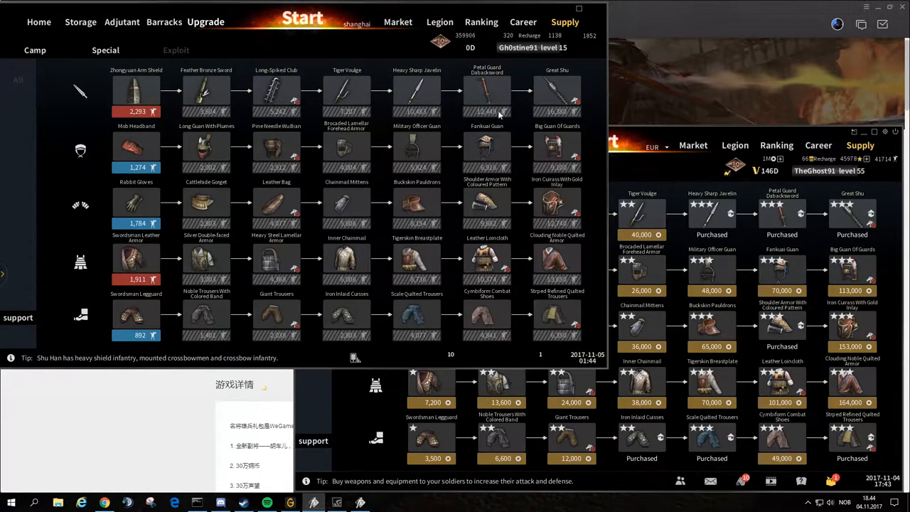
pyautogui.moveTo(225, 44)
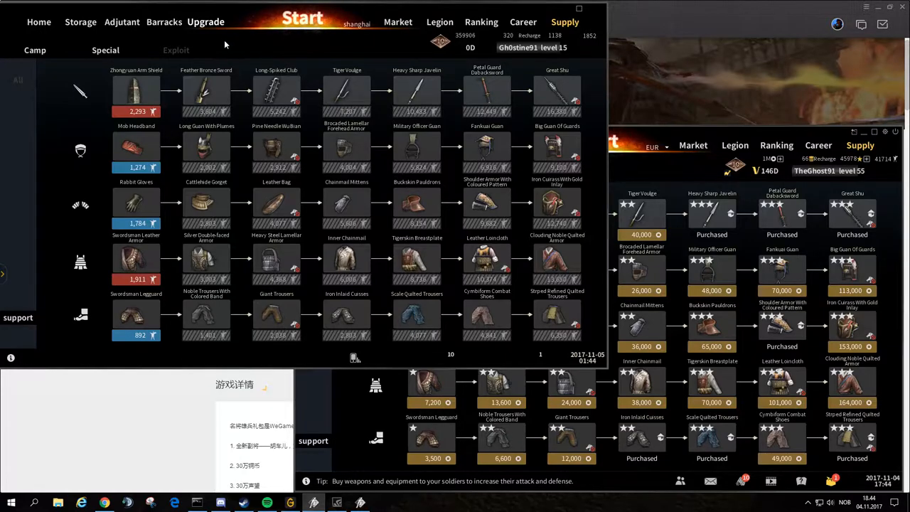
# - Show the Special soldier units in the Chinese then European client, then head to the Market
pyautogui.click(105, 49)
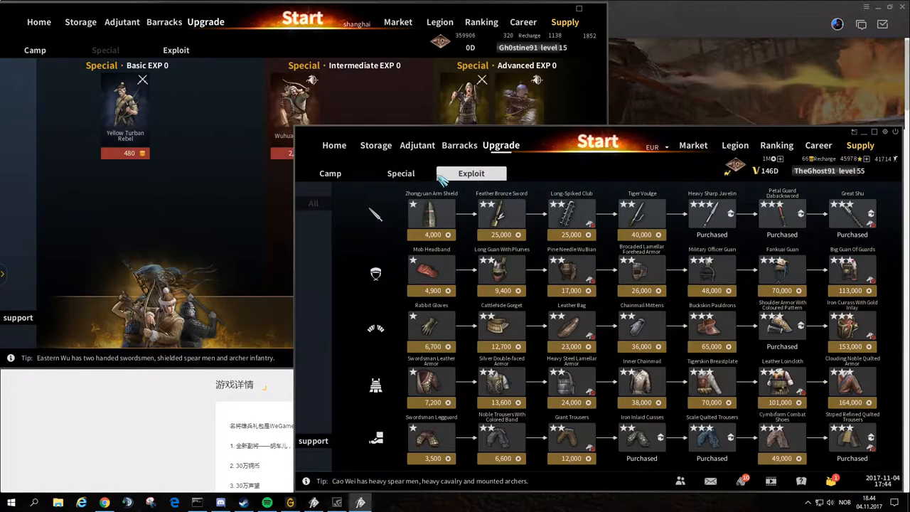
pyautogui.click(402, 174)
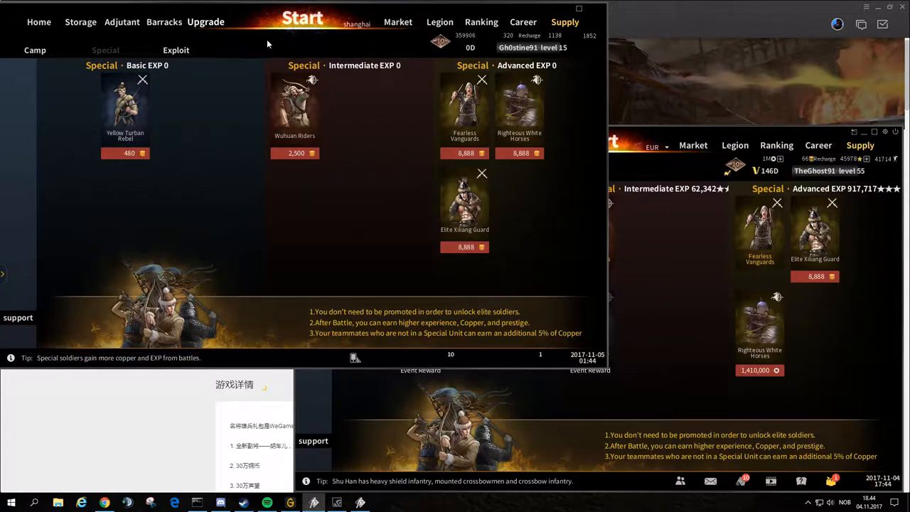
pyautogui.click(398, 21)
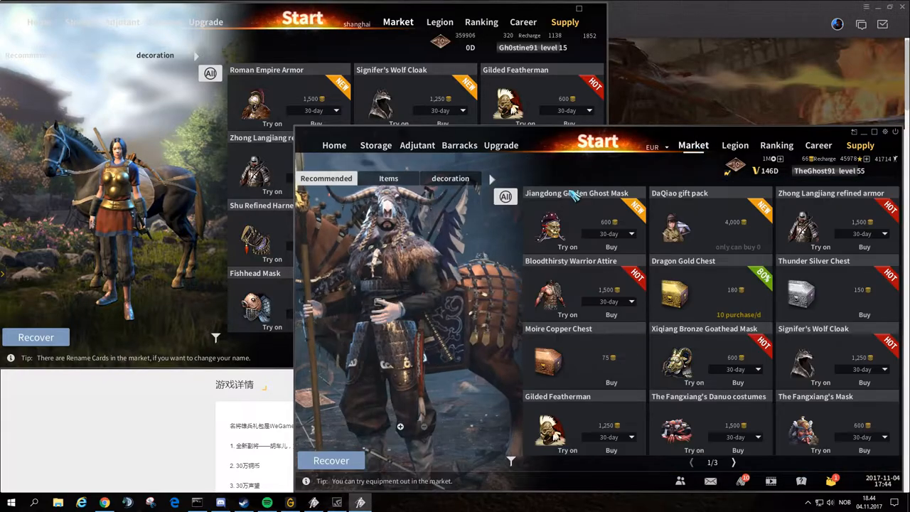
# - Show market decorations in both clients, with the European market on its decoration tab
pyautogui.click(449, 179)
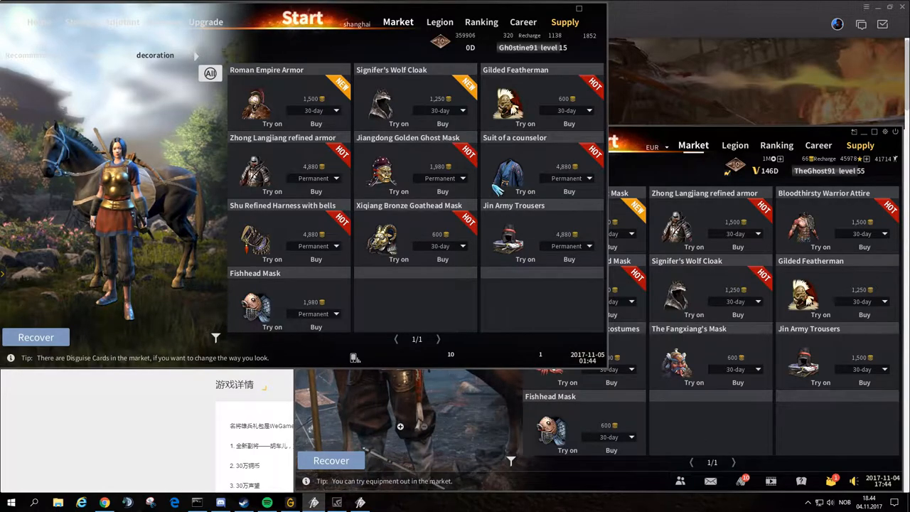
pyautogui.click(527, 191)
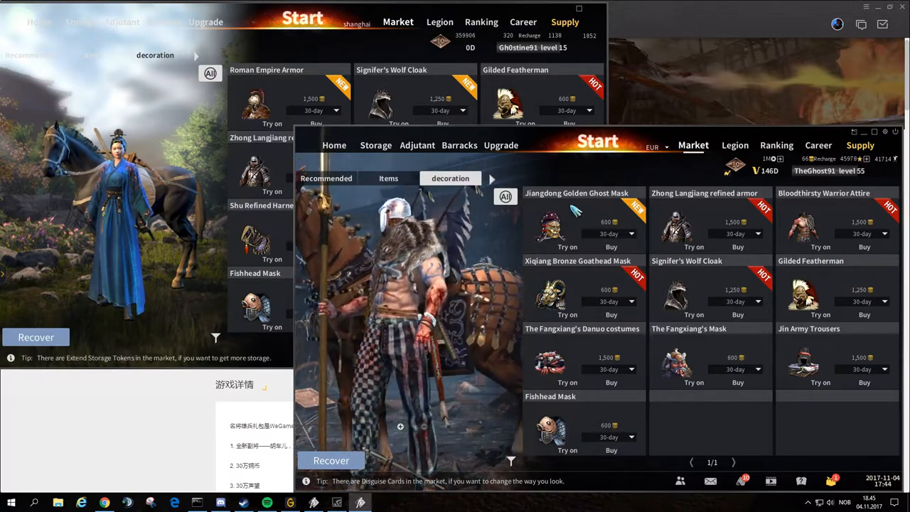
# - Show the Chinese market's Items listing on its second page
pyautogui.click(94, 54)
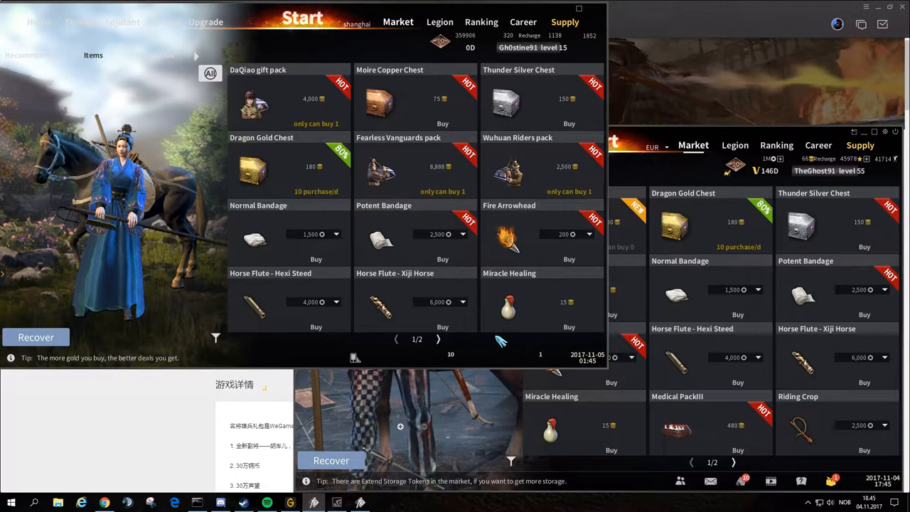
pyautogui.click(439, 339)
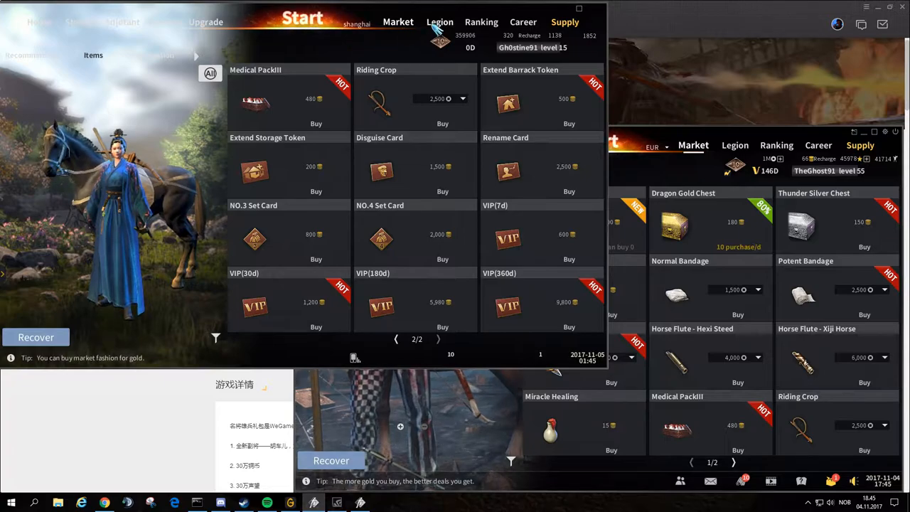
# - In the Chinese client's Legion page, check join applications then return to the member list
pyautogui.click(440, 23)
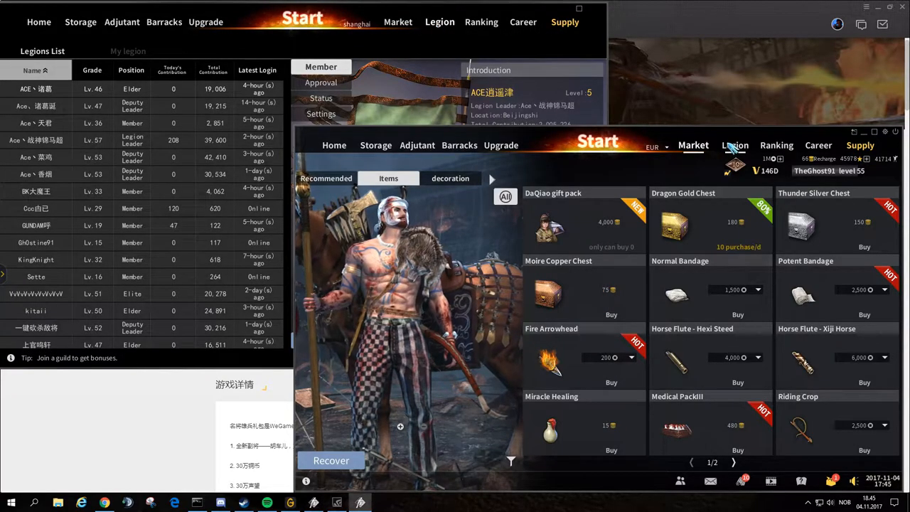
pyautogui.click(734, 145)
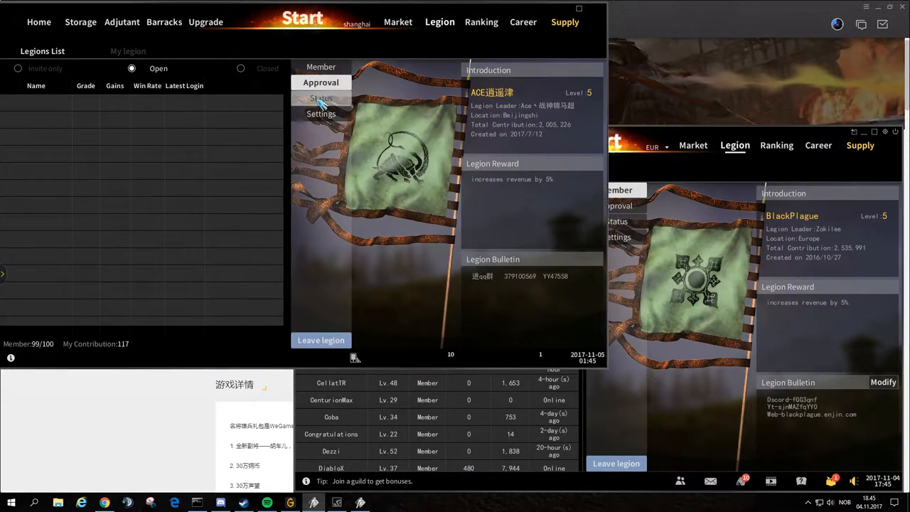
pyautogui.click(322, 114)
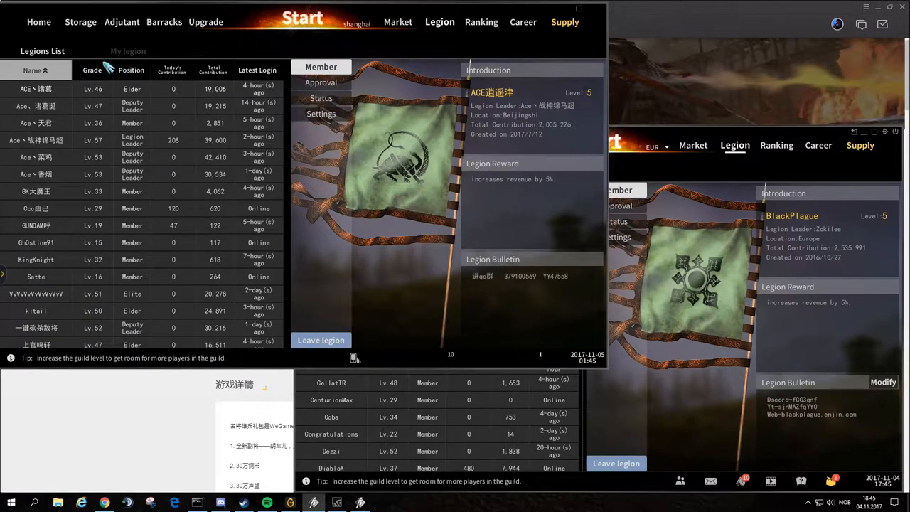
# - Show the Chinese legions list beside the European client's My legion roster
pyautogui.click(128, 52)
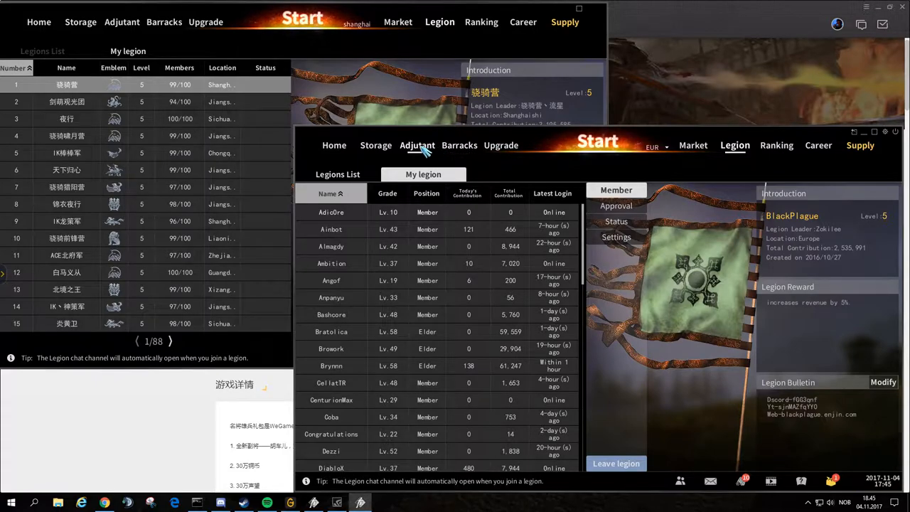
pyautogui.click(418, 145)
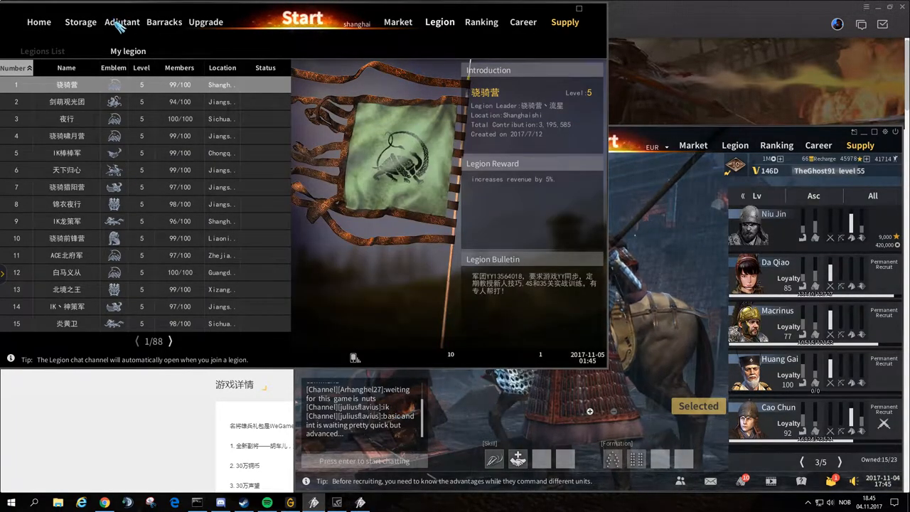
# - Browse adjutants in both clients, viewing Hu Che'er and Ma Zhong in the Chinese roster
pyautogui.click(123, 23)
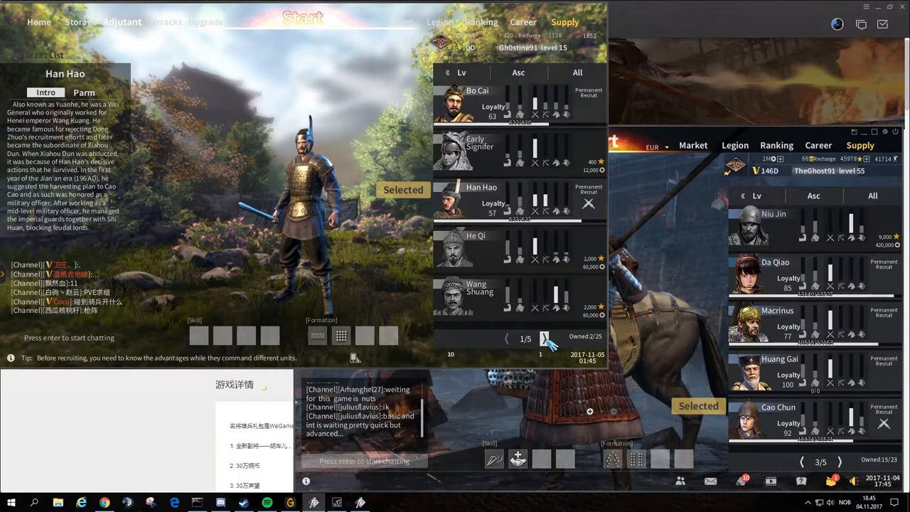
pyautogui.click(545, 339)
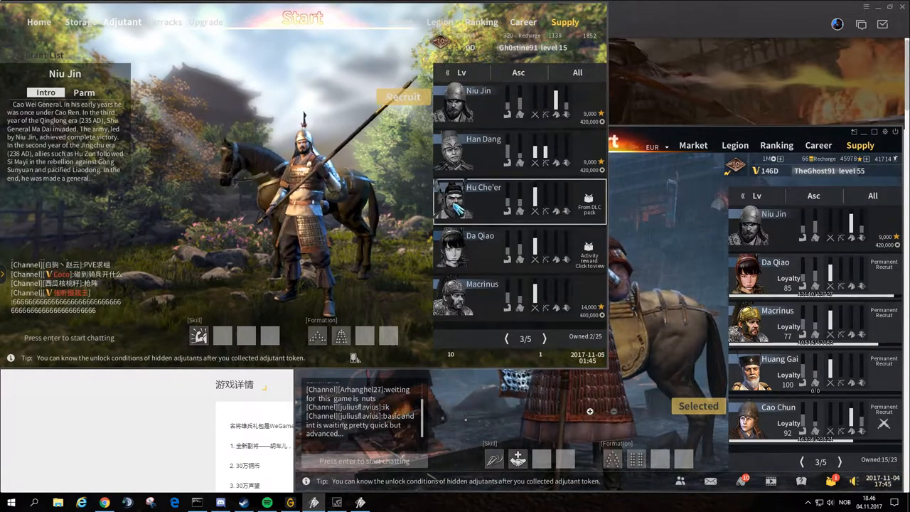
pyautogui.click(483, 188)
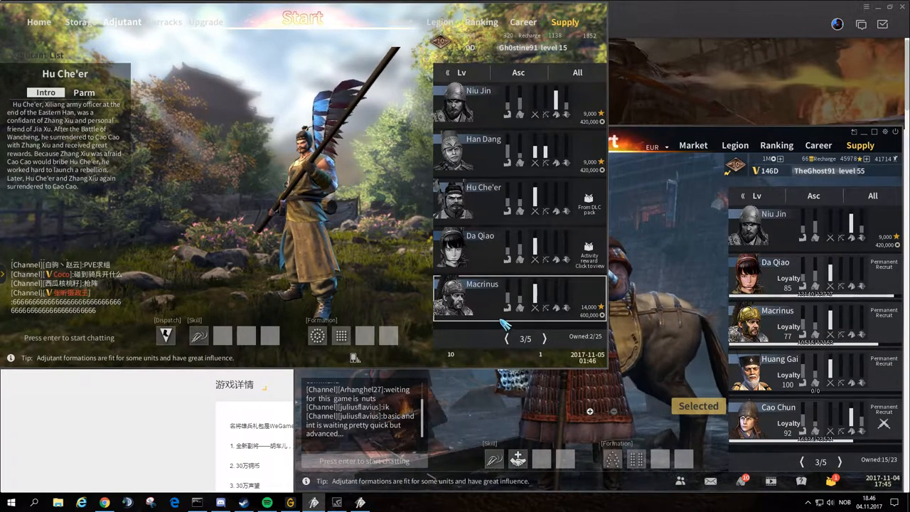
pyautogui.click(506, 339)
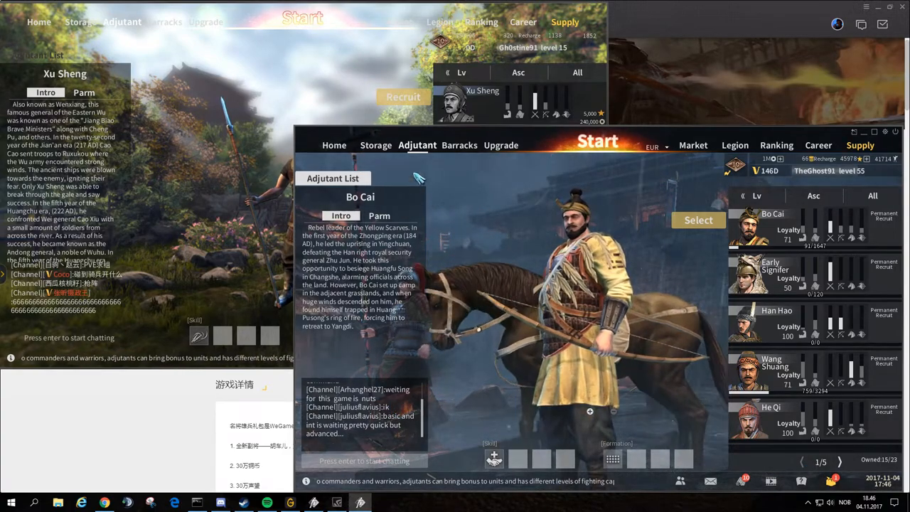
pyautogui.click(484, 200)
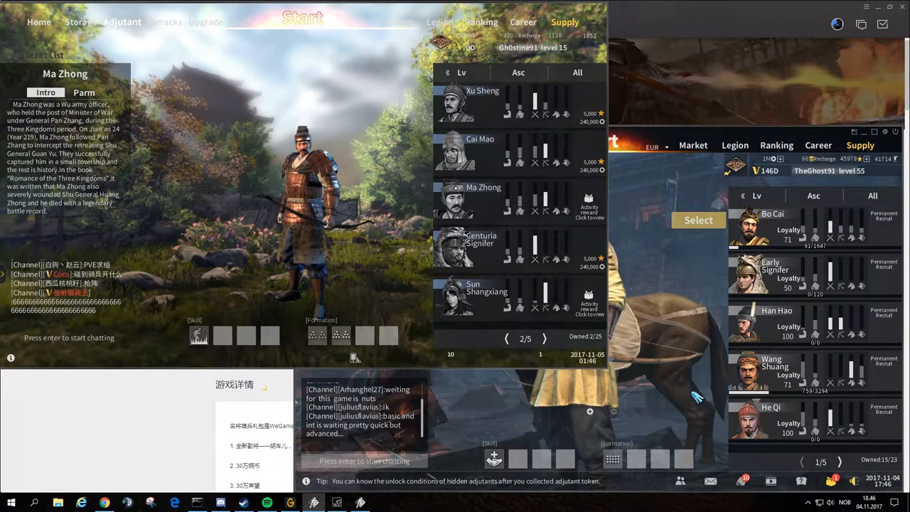
# - Page further through the adjutant lists, viewing Cai Mao in the European client
pyautogui.click(543, 339)
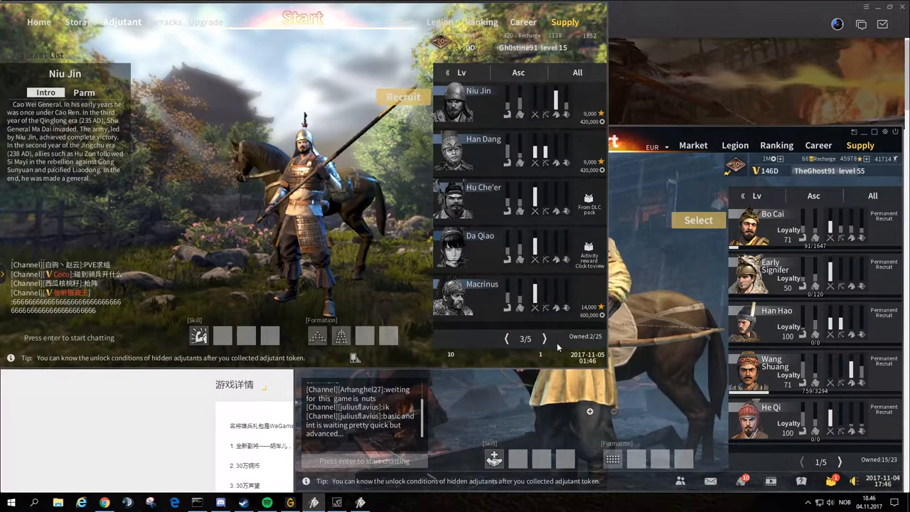
pyautogui.click(545, 339)
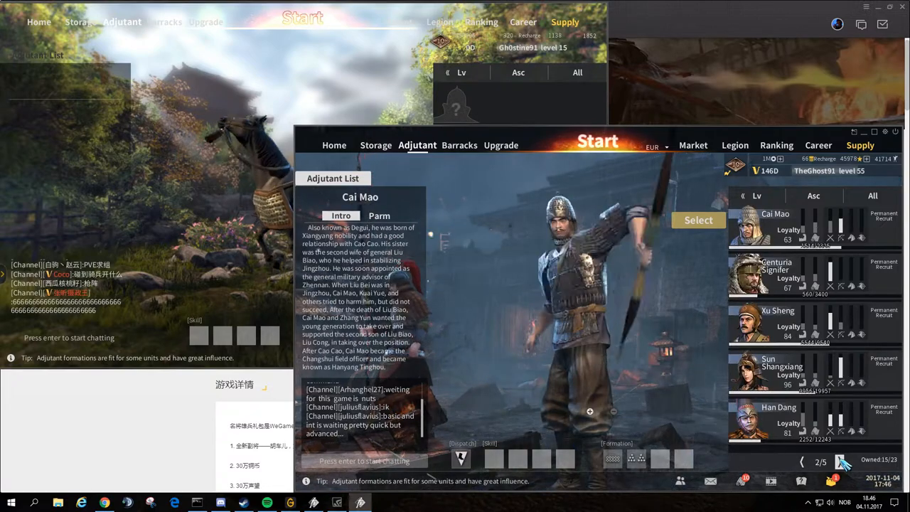
pyautogui.click(842, 461)
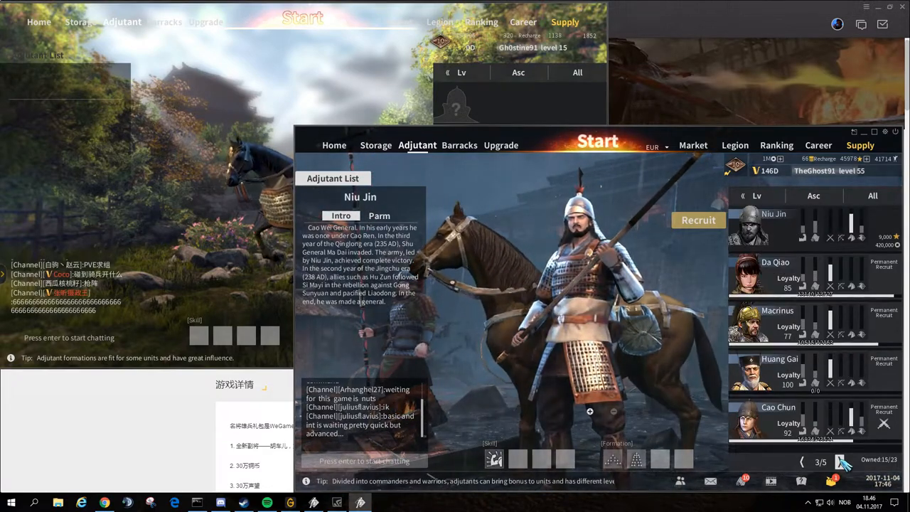
pyautogui.click(840, 461)
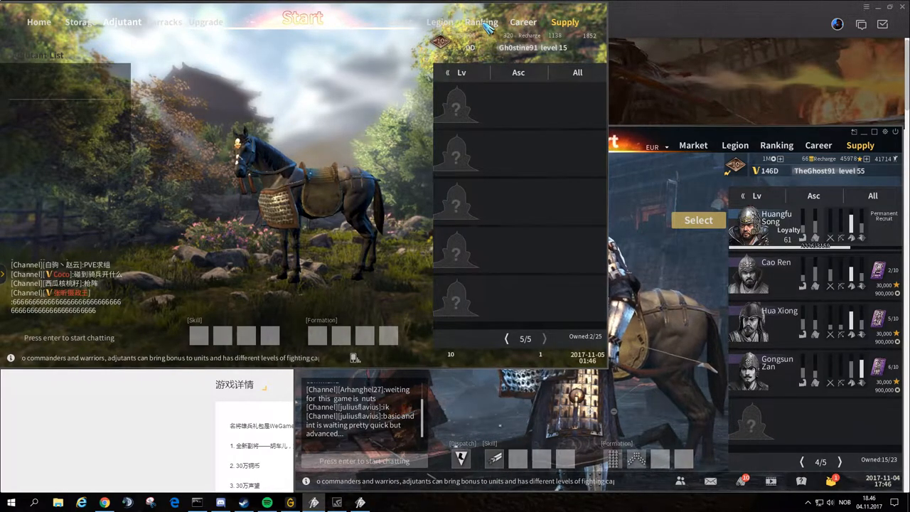
# - Show the Chinese client's MVP rankings, then its Supply screen of copper, silver and gold chests
pyautogui.click(481, 22)
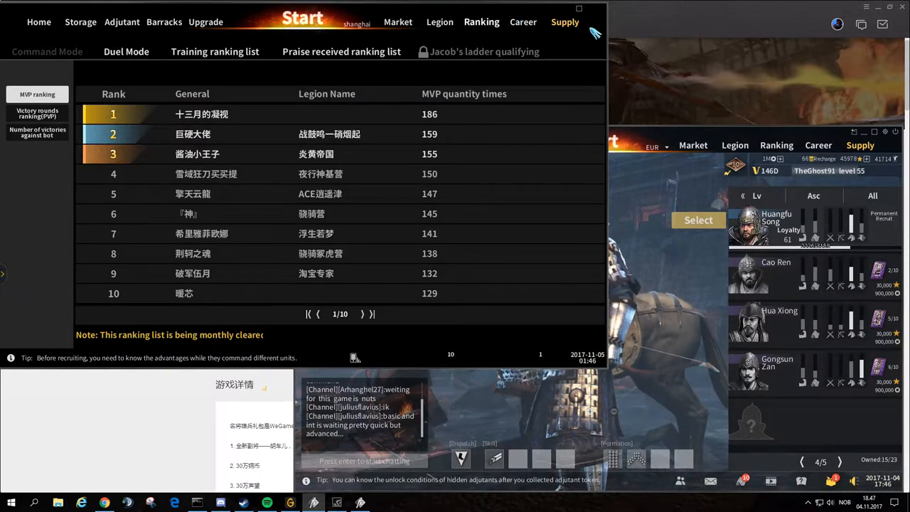
pyautogui.moveTo(577, 30)
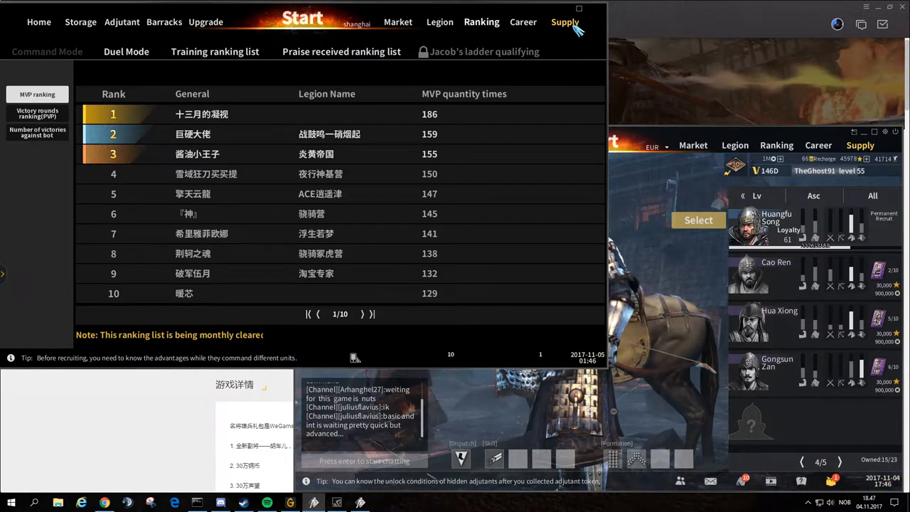
pyautogui.click(565, 21)
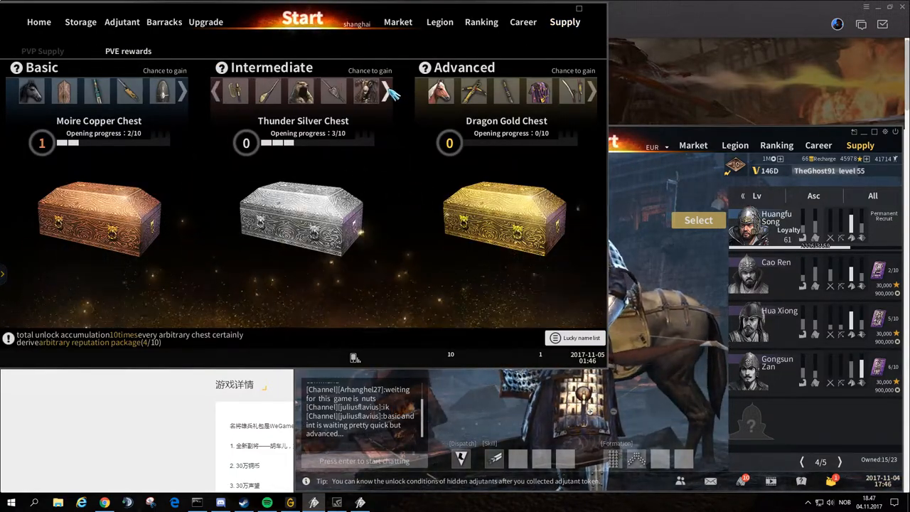
# - Show the European client's Supply chests and bring the Chinese supply page back forward
pyautogui.click(776, 221)
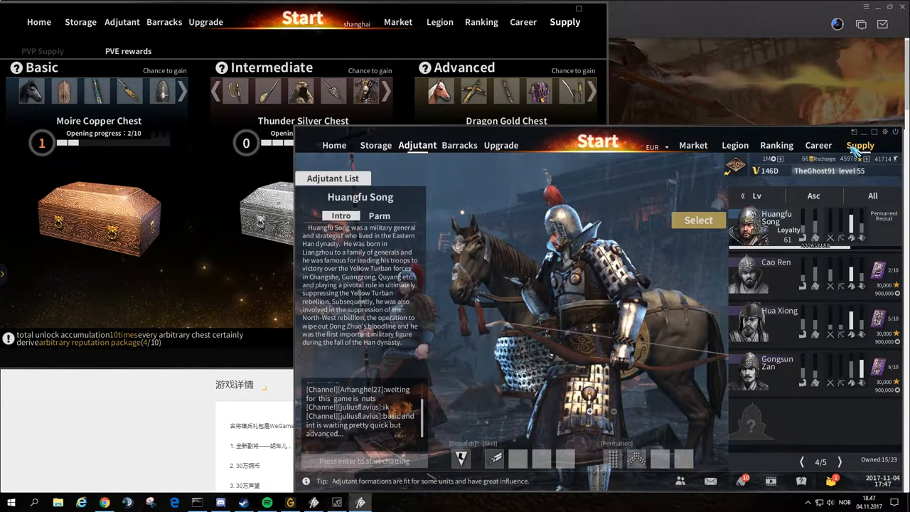
pyautogui.click(861, 145)
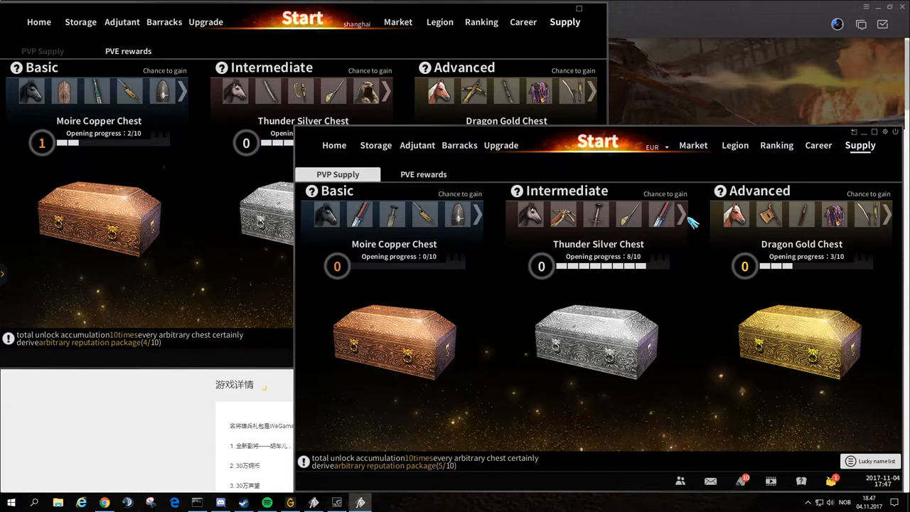
pyautogui.click(682, 214)
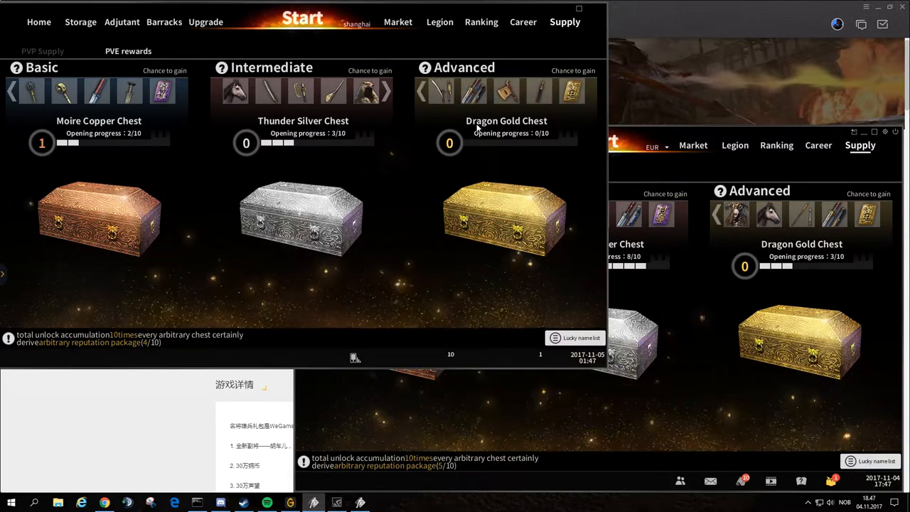
# - Reveal other possible rewards of the chest tiers, then go to the Chinese client's Play mode selection
pyautogui.click(421, 91)
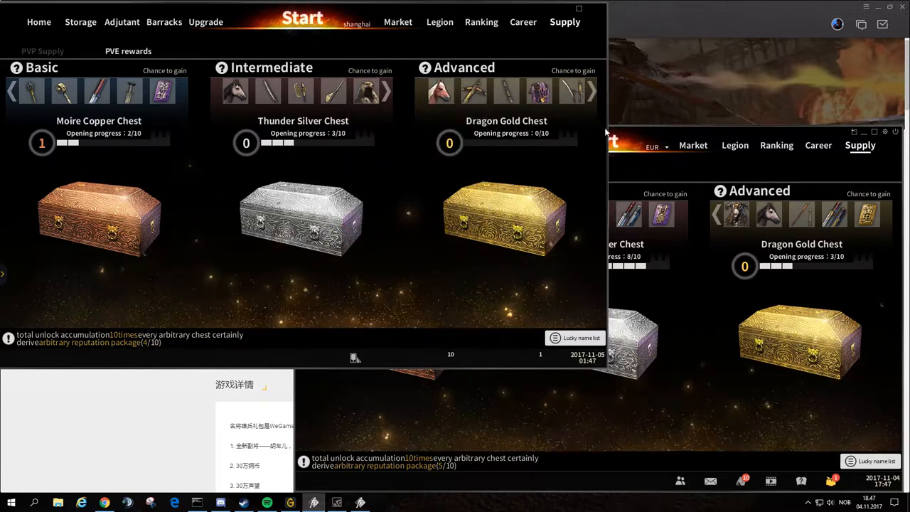
pyautogui.click(596, 91)
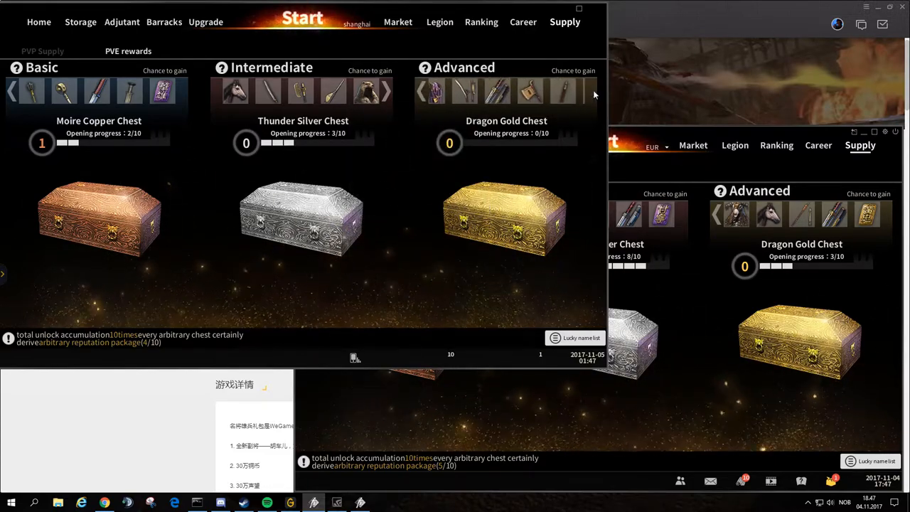
pyautogui.click(592, 91)
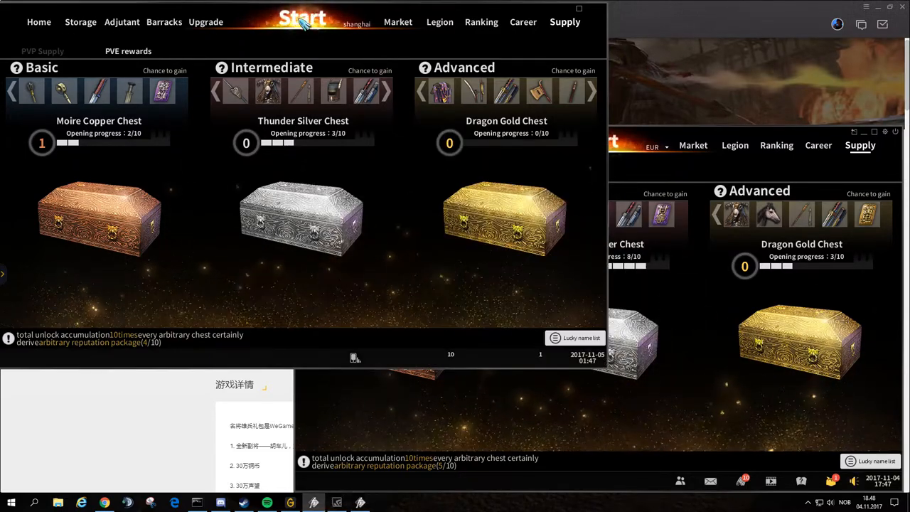
pyautogui.click(303, 17)
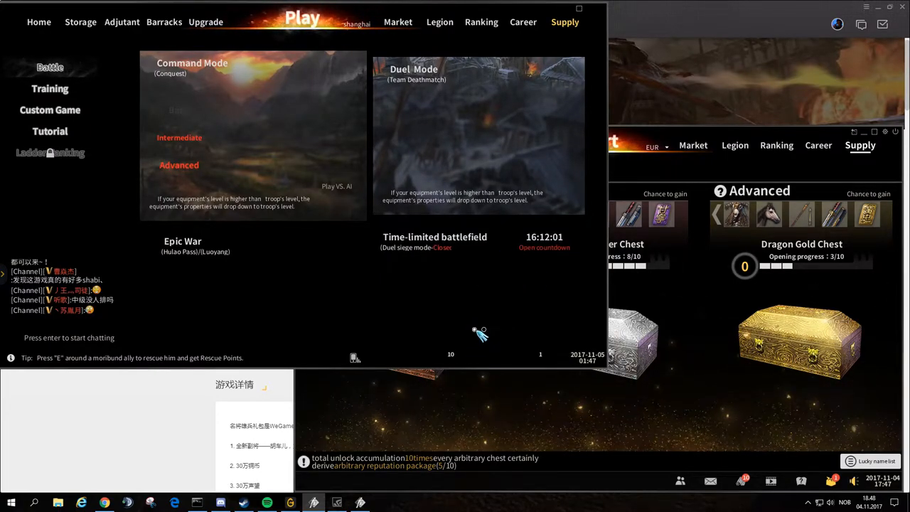
pyautogui.moveTo(396, 259)
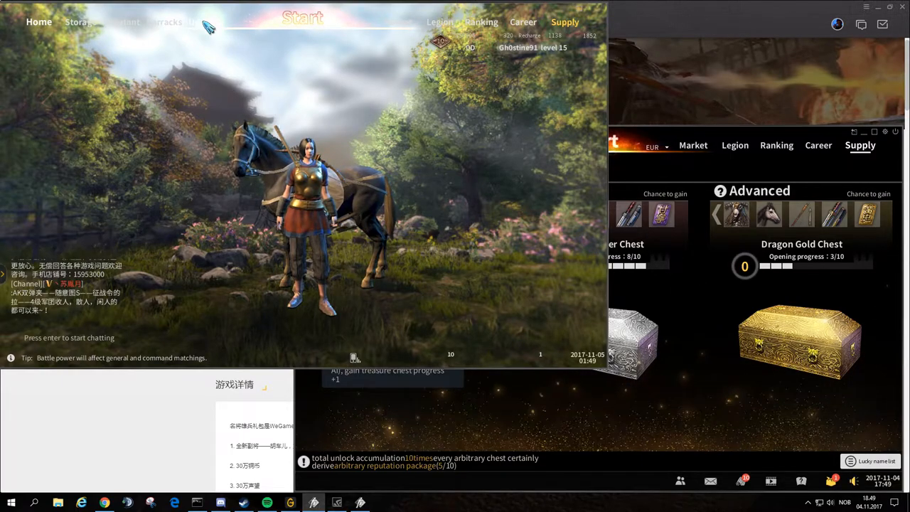
pyautogui.moveTo(538, 143)
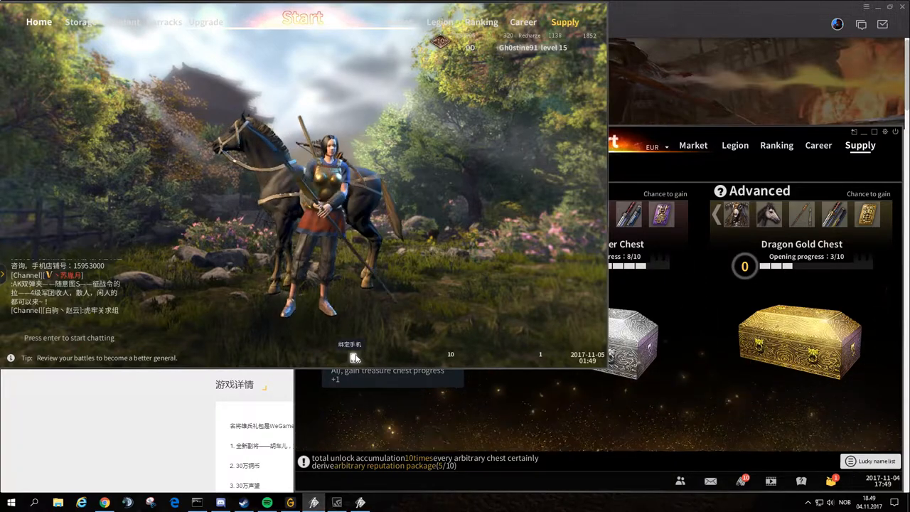
# - View the phone-binding rewards dialog, then bring the WeGame 名将雄兵礼包 DLC page forward
pyautogui.click(355, 358)
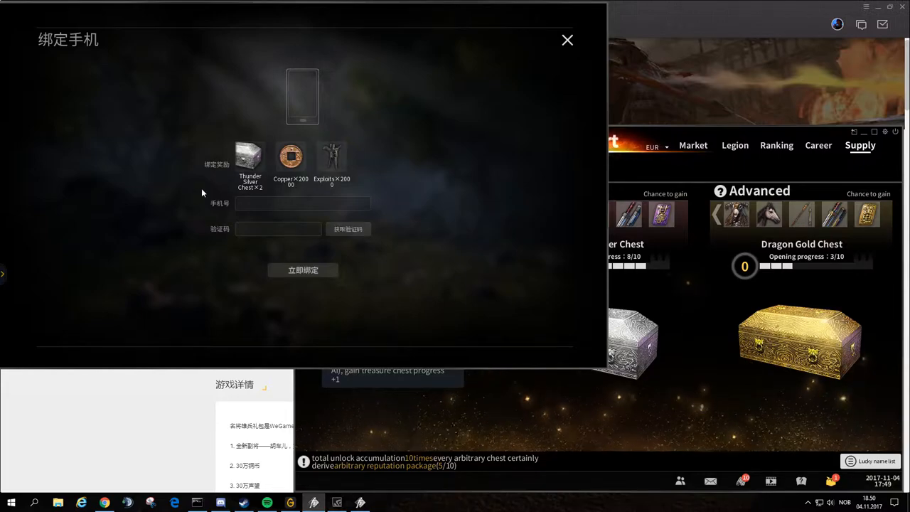
pyautogui.click(568, 40)
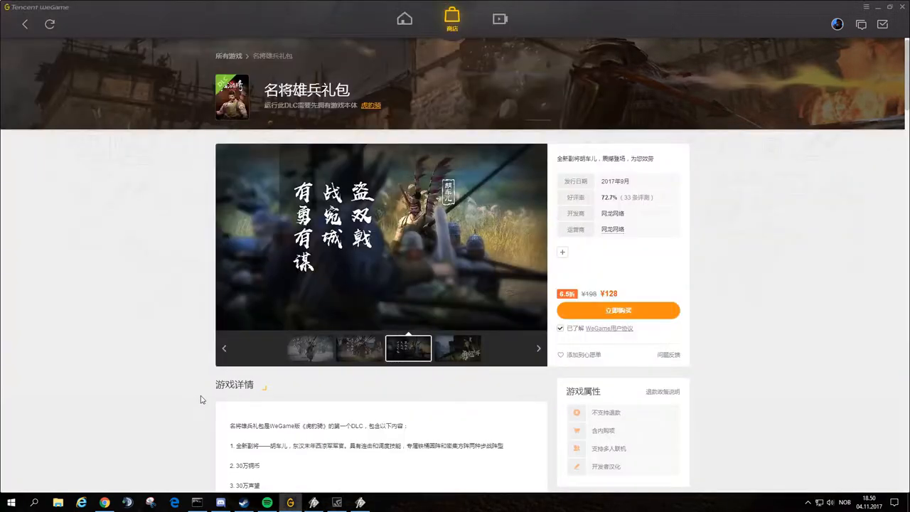
# - Review the gift pack page and its WeGame user agreement, then move on to the 虎豹骑 game page's player reviews
pyautogui.scroll(-3)
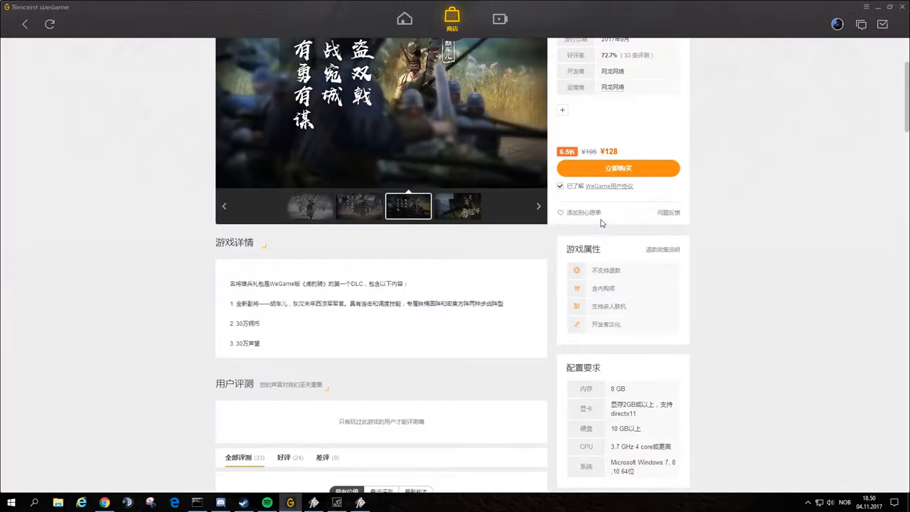
pyautogui.scroll(-3)
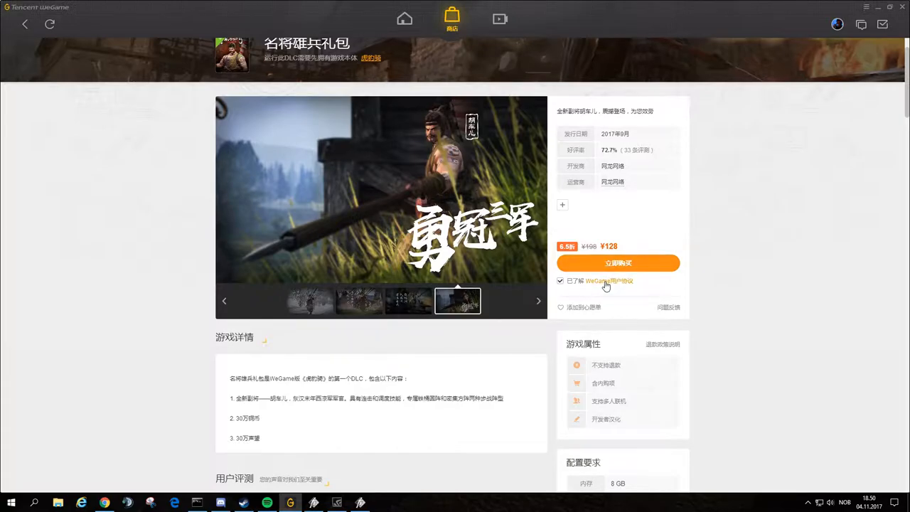
pyautogui.click(601, 282)
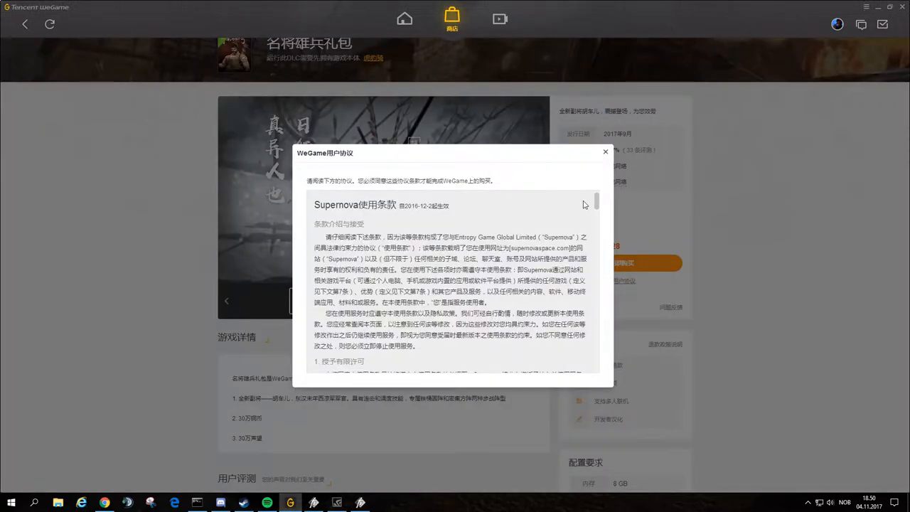
pyautogui.click(606, 151)
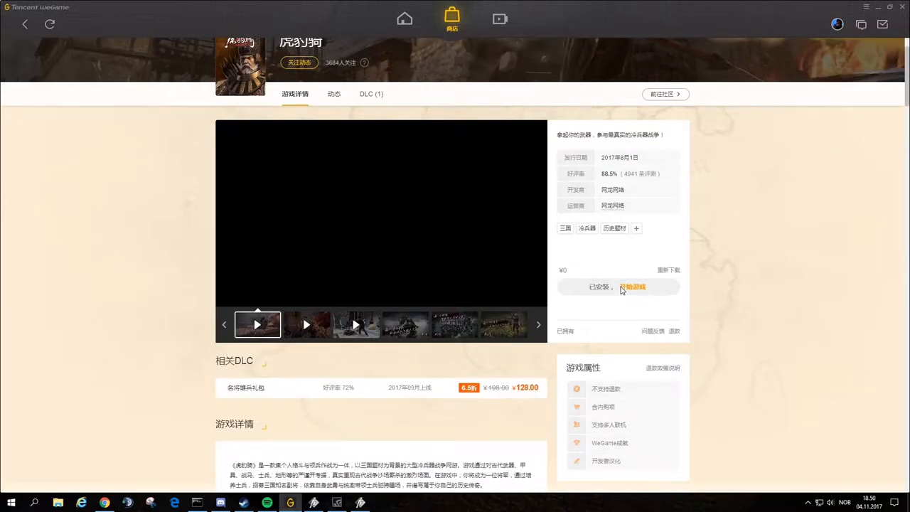
pyautogui.scroll(-3)
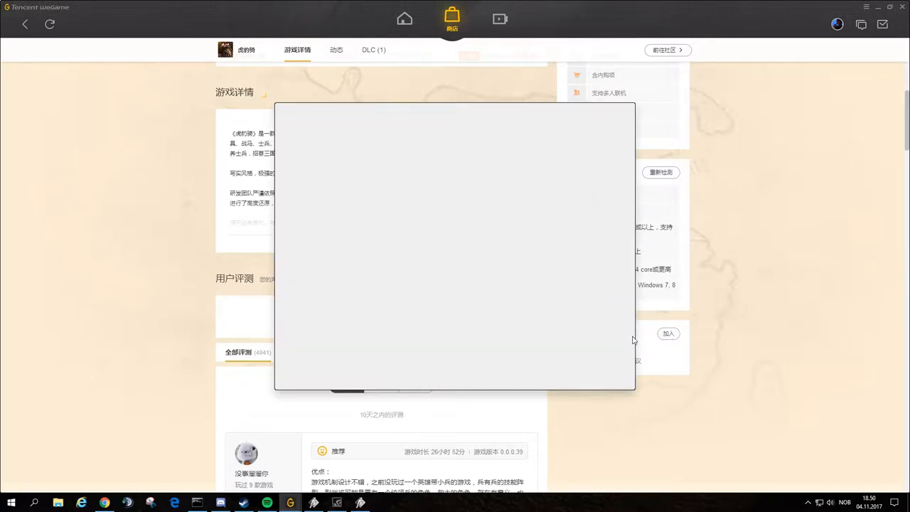
pyautogui.moveTo(544, 289)
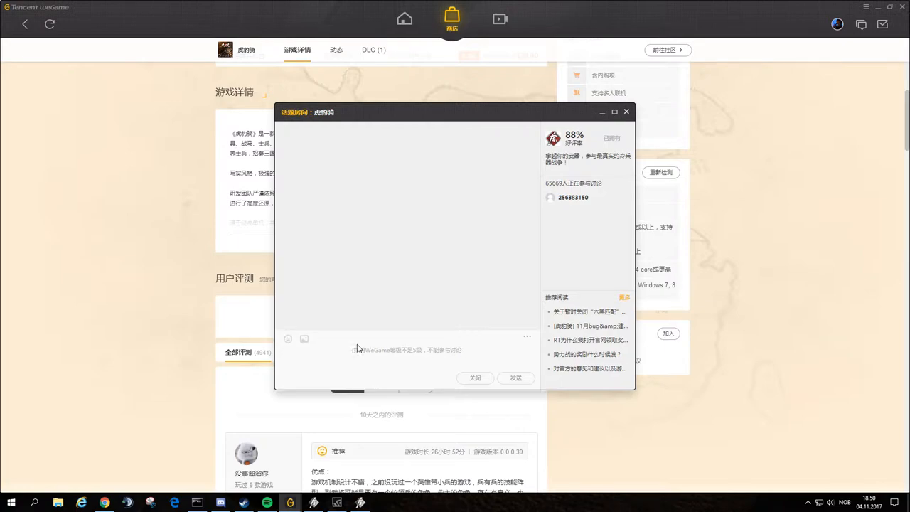
pyautogui.moveTo(557, 233)
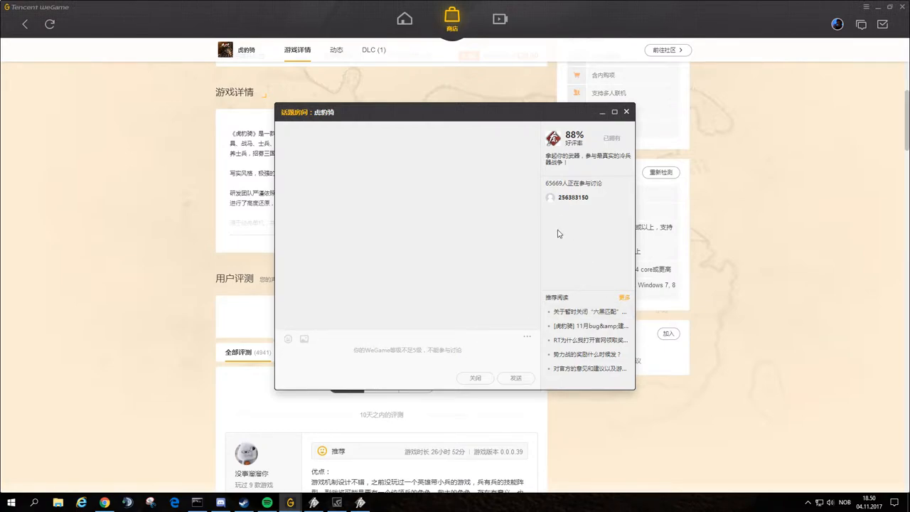
pyautogui.moveTo(576, 286)
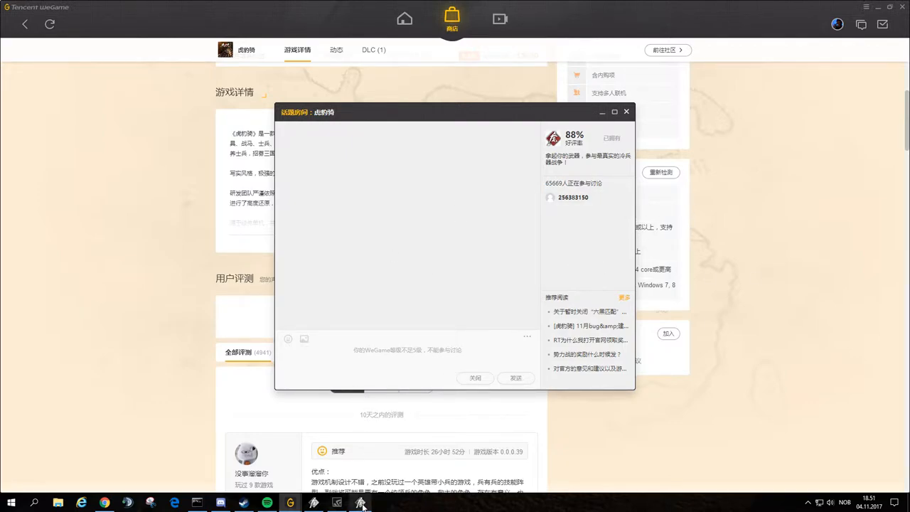
pyautogui.moveTo(313, 504)
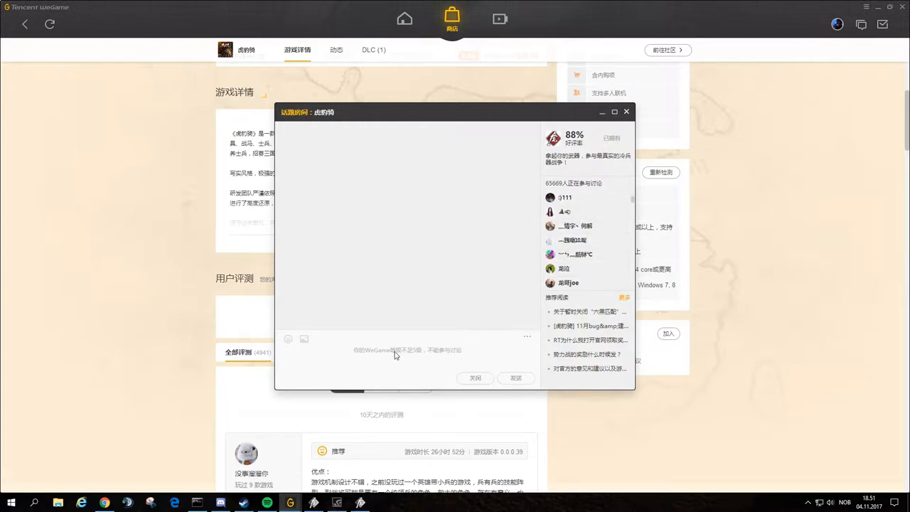
pyautogui.moveTo(398, 288)
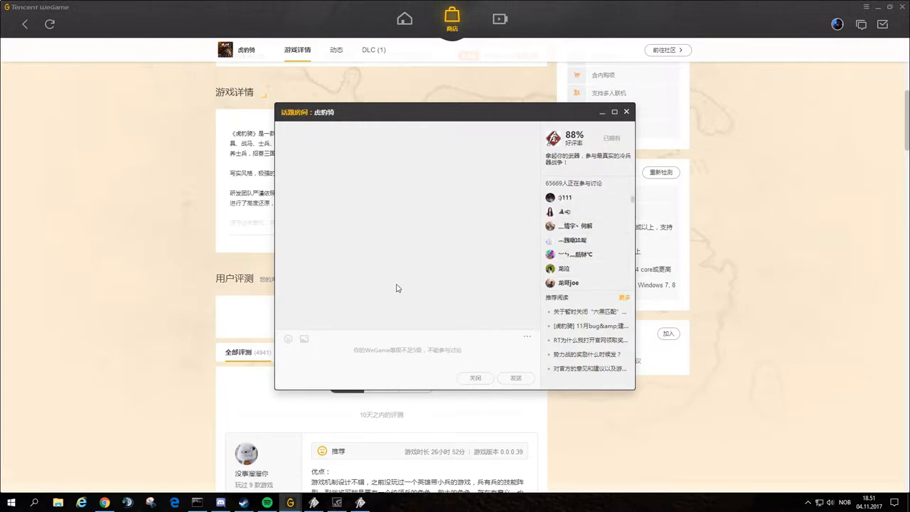
pyautogui.moveTo(441, 230)
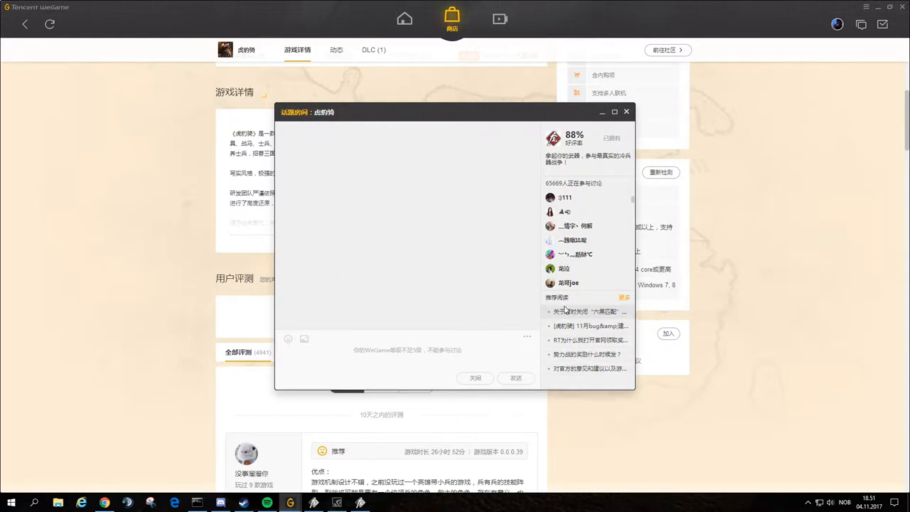
# - Close the 虎豹骑 chat room after browsing its messages and member list
pyautogui.click(475, 378)
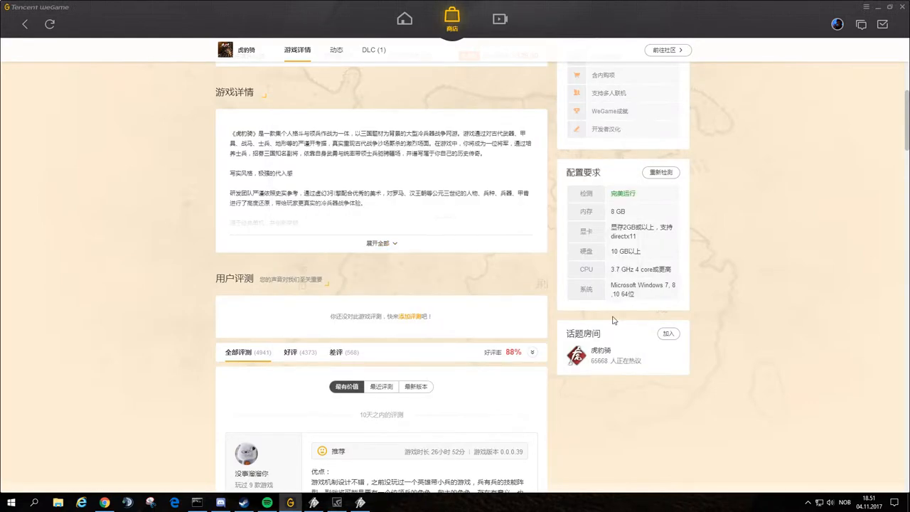
# - Show the Growth missions in the Chinese client beside the European client's Total Annihilation I – Crusade mission
pyautogui.scroll(3)
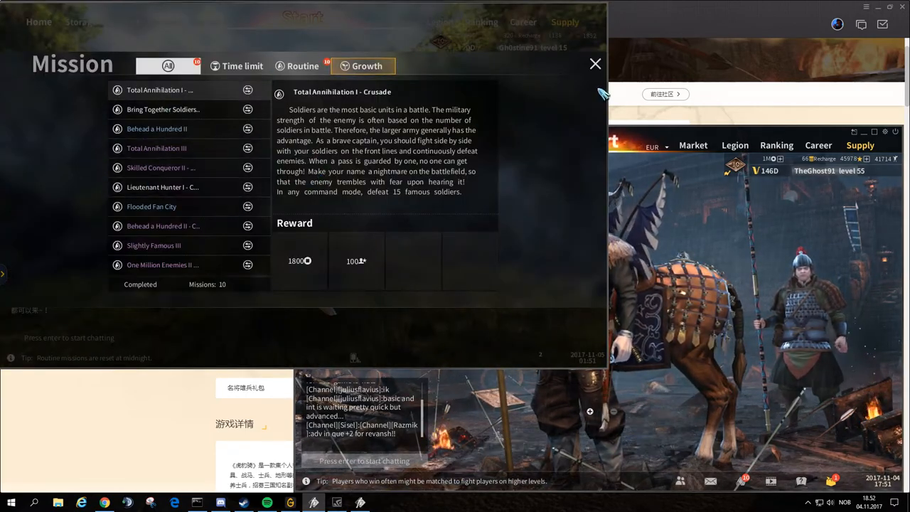
# - Dismiss the missions, enter the November events calendar and sign in for the 5-day Soldier Seal gift
pyautogui.click(594, 64)
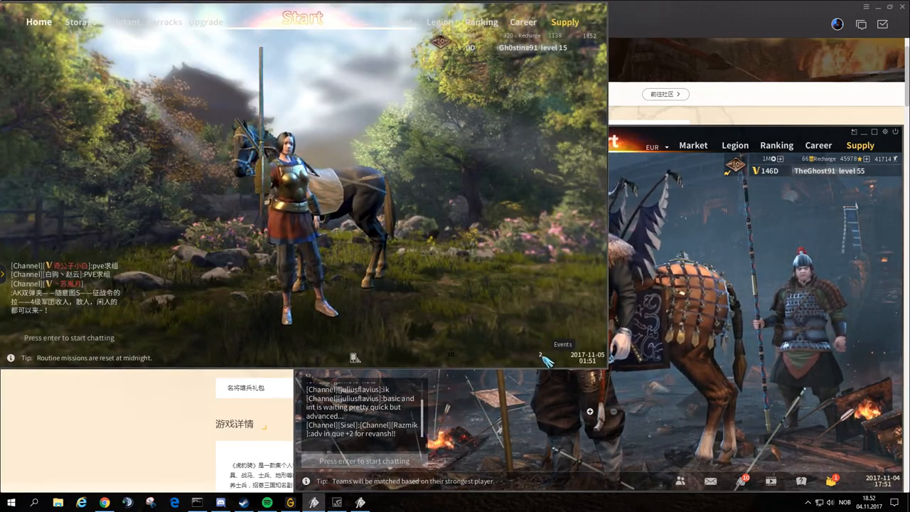
pyautogui.click(563, 349)
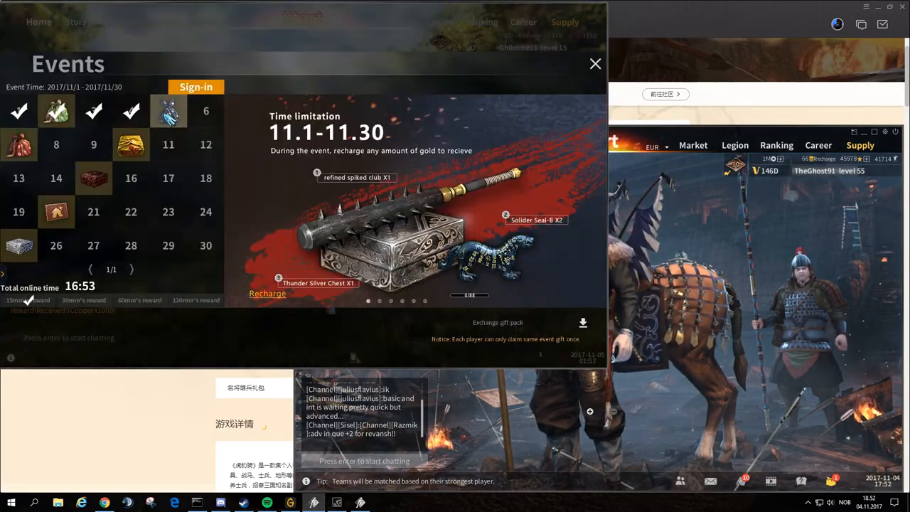
pyautogui.click(196, 86)
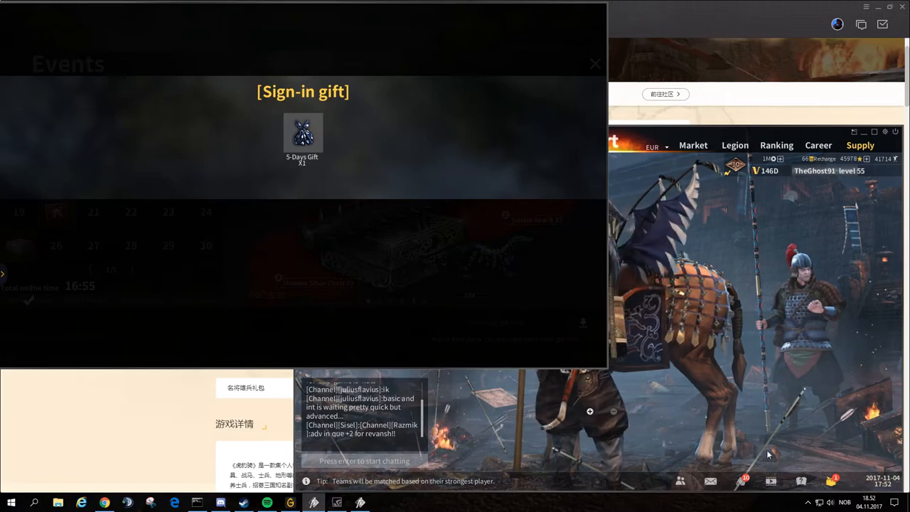